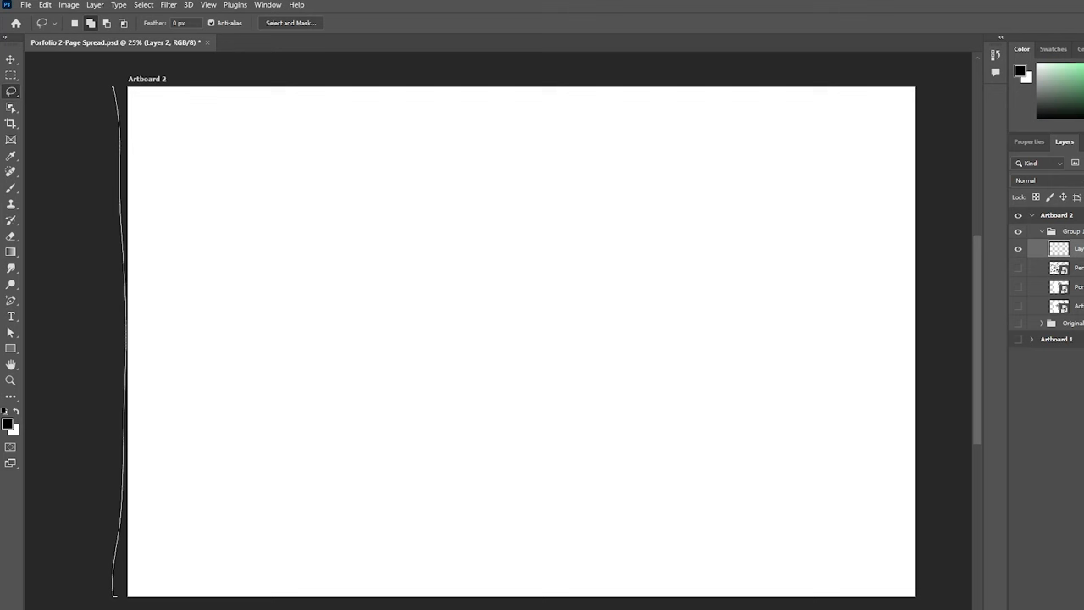
# - Trace a freehand wavy selection edge down the left side of Artboard 2 with the Lasso
pyautogui.moveTo(303, 342); pyautogui.dragTo(315, 593)
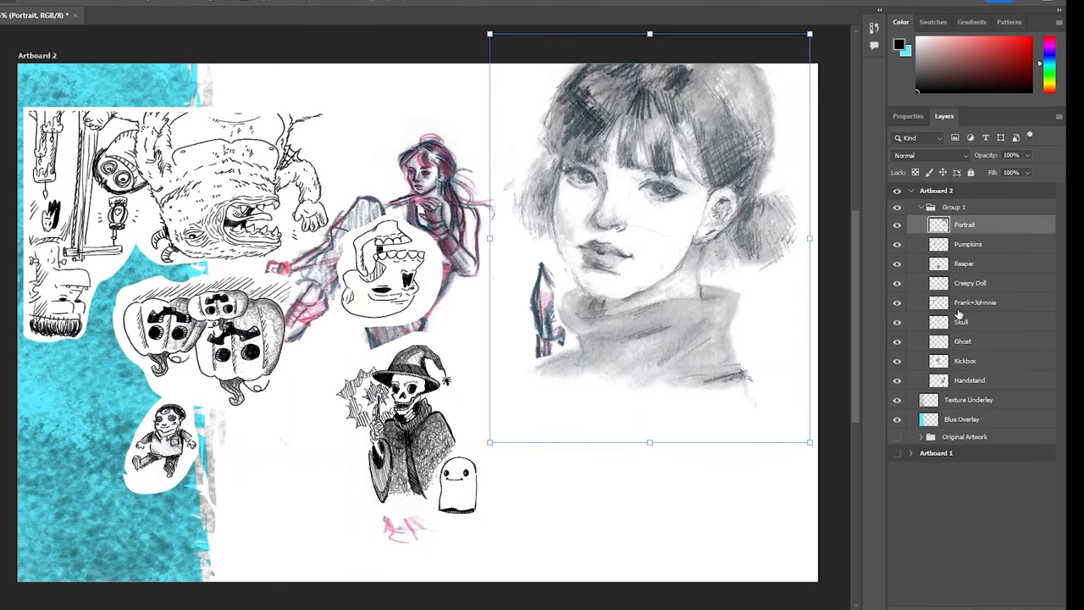
# - Position a drawing layer from Group 1 on Artboard 2 with Free Transform
pyautogui.click(963, 265)
pyautogui.write('Text Group')
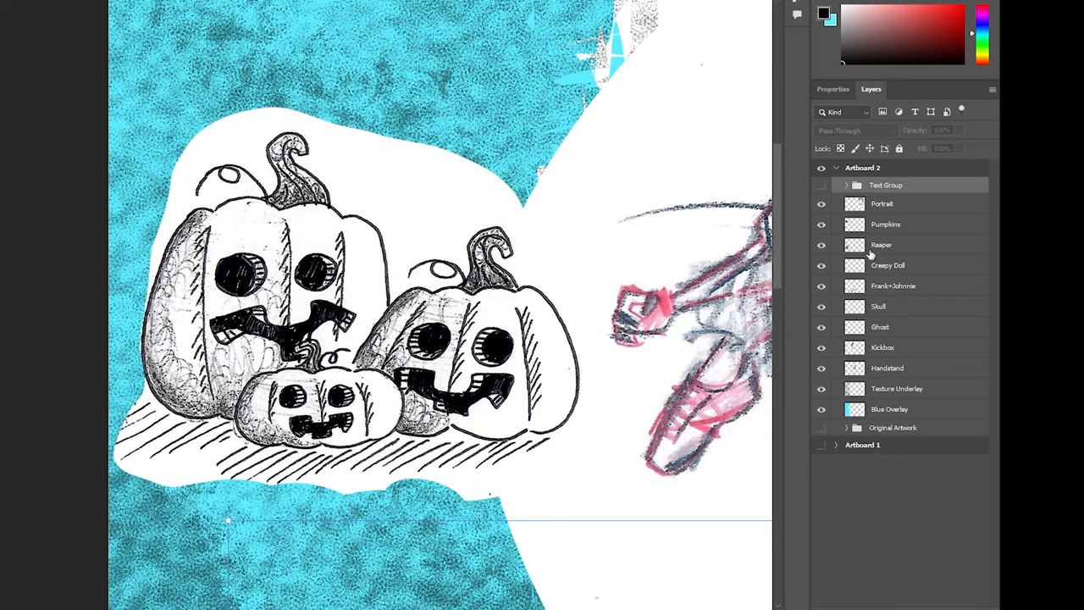
# - Set the Pumpkins layer's blend mode to Multiply after previewing Overlay and other modes
pyautogui.click(885, 224)
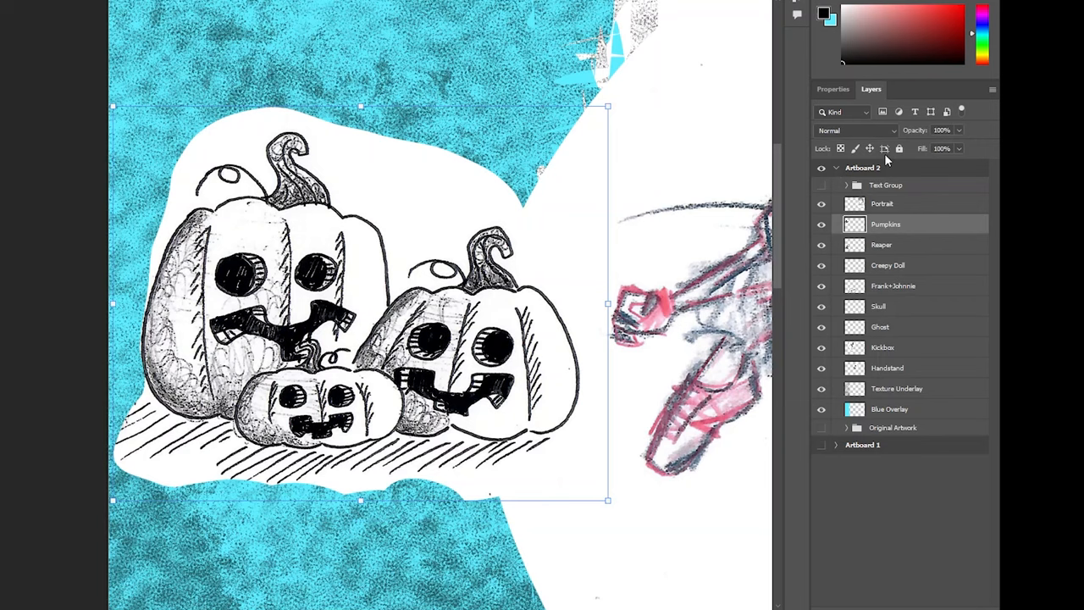
pyautogui.click(855, 128)
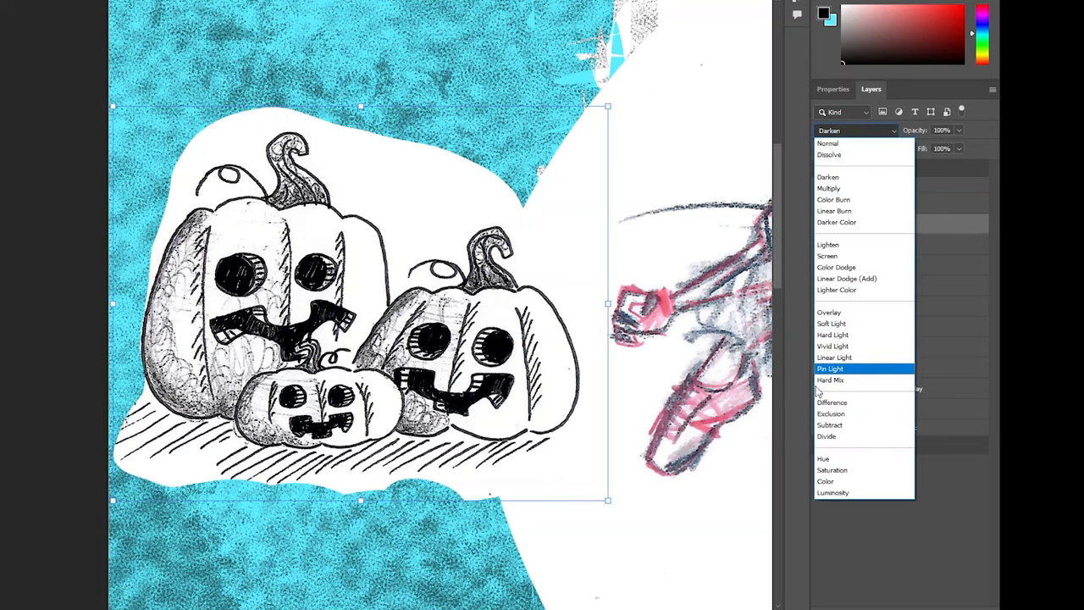
pyautogui.click(831, 403)
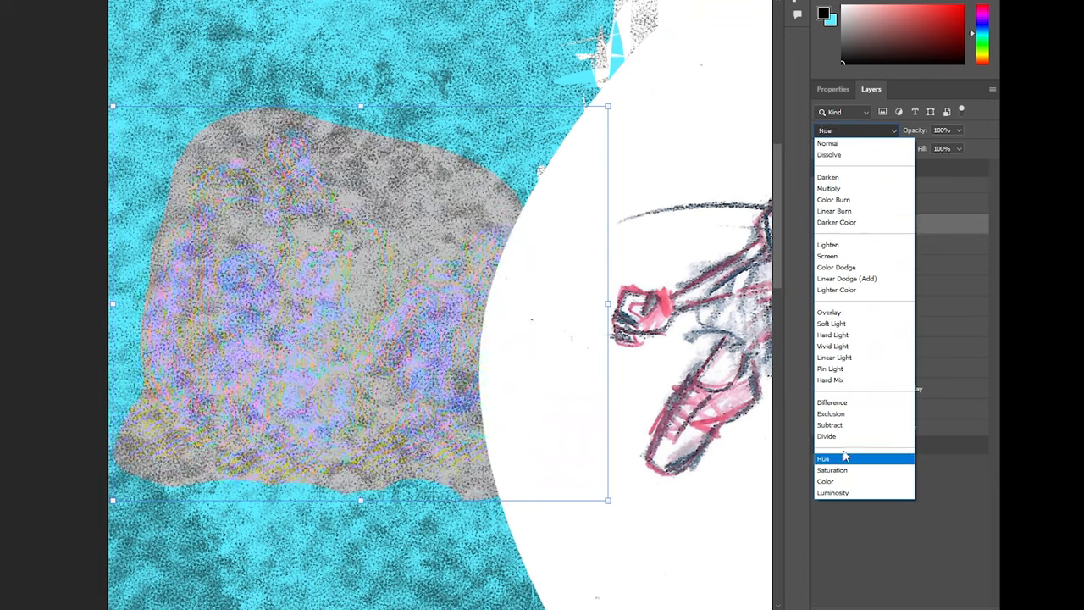
pyautogui.click(830, 312)
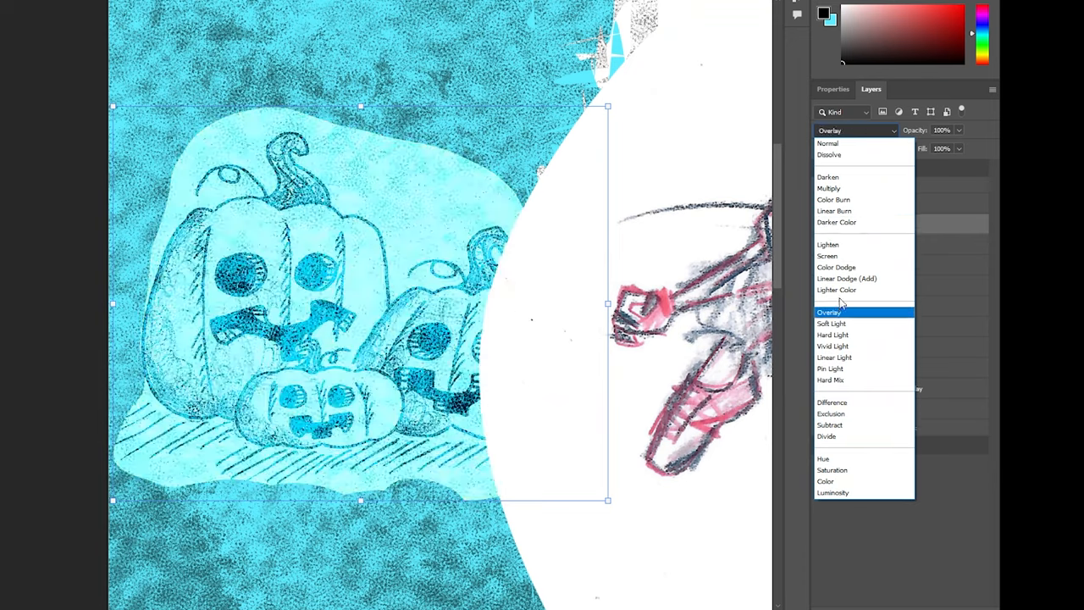
pyautogui.click(830, 188)
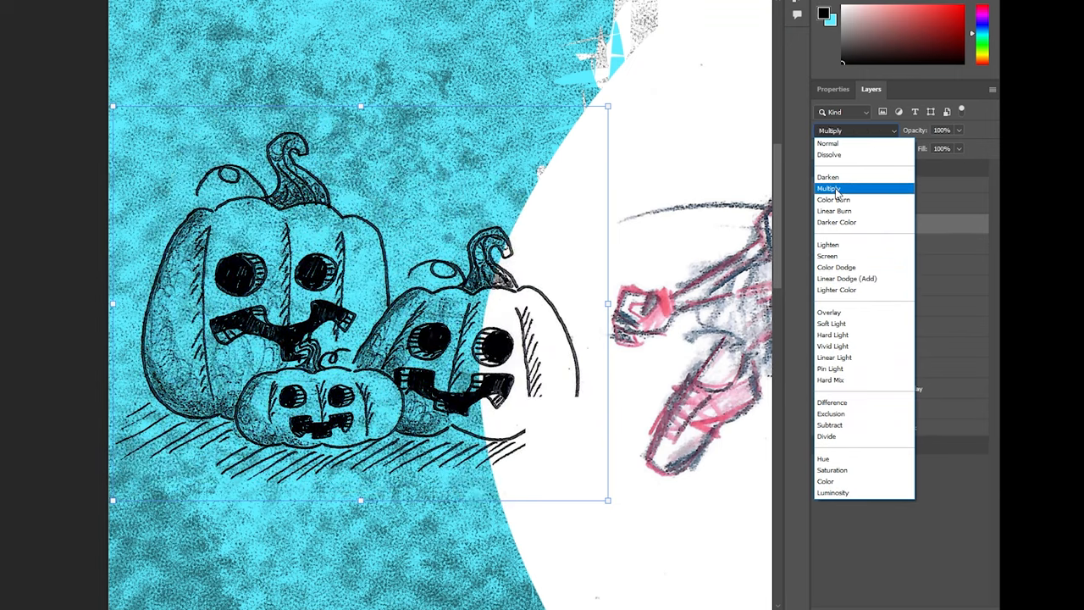
pyautogui.click(830, 188)
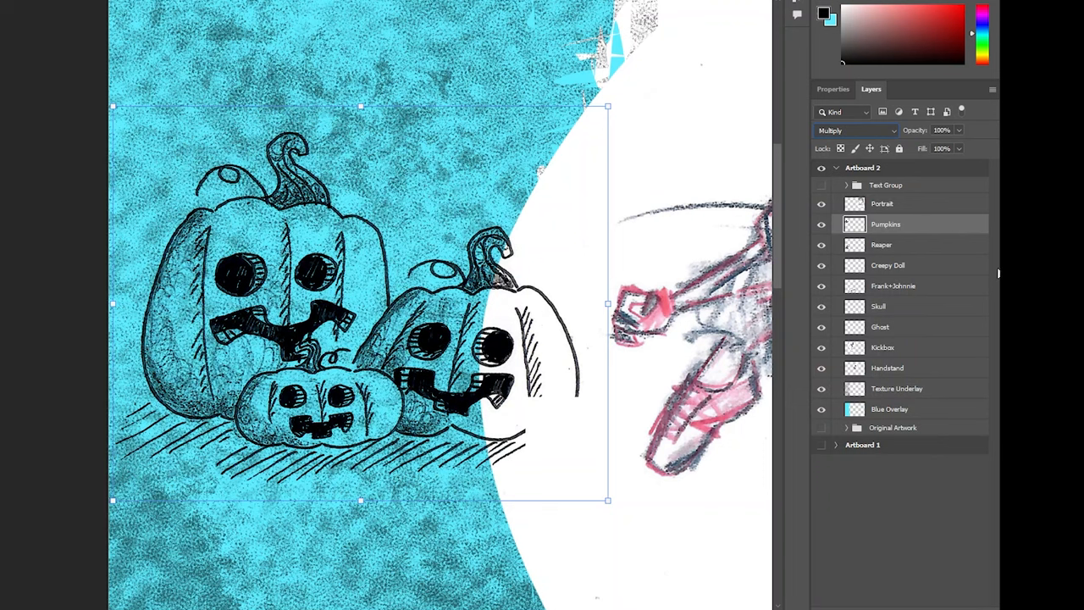
pyautogui.click(882, 203)
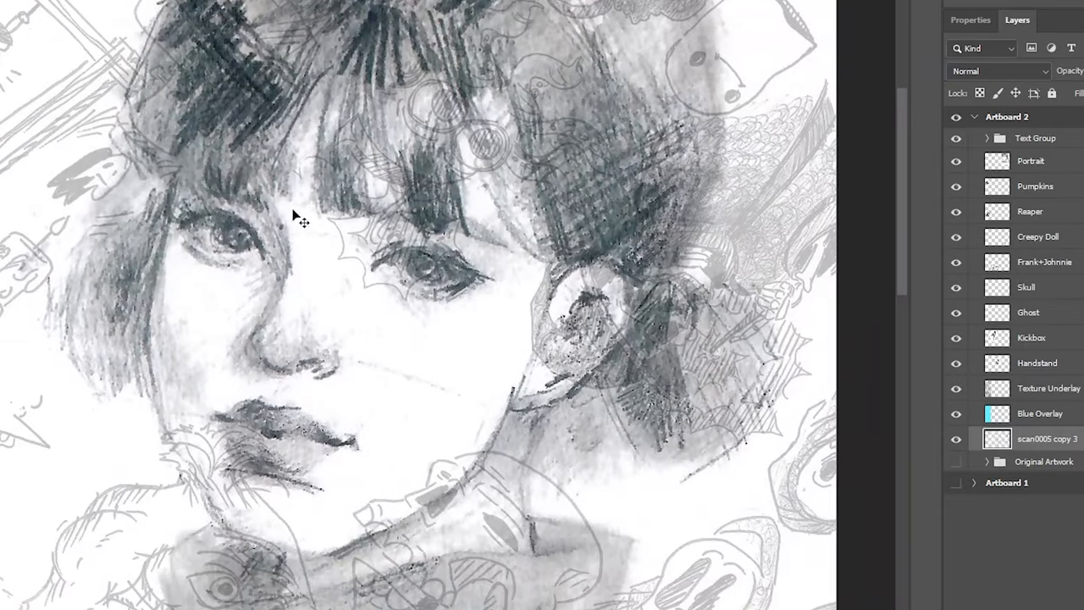
pyautogui.moveTo(1025, 184)
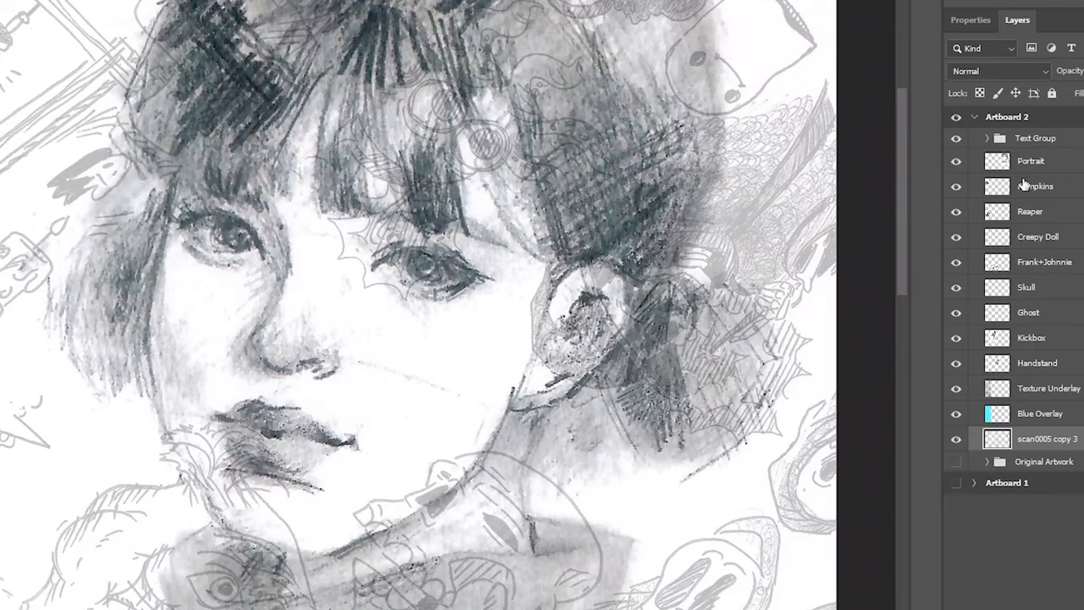
# - Place the duplicated scan layer beneath Blue Overlay as a faint doodle backdrop
pyautogui.click(1000, 71)
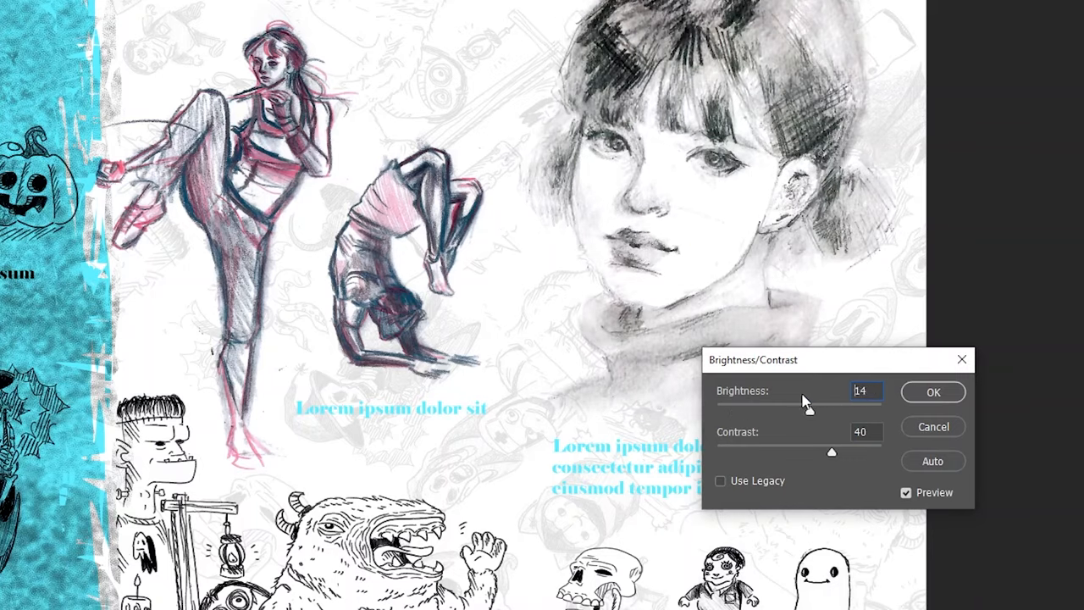
# - Tune the portrait's Brightness/Contrast to about −20 brightness and 27 contrast
pyautogui.moveTo(808, 408); pyautogui.dragTo(751, 410)
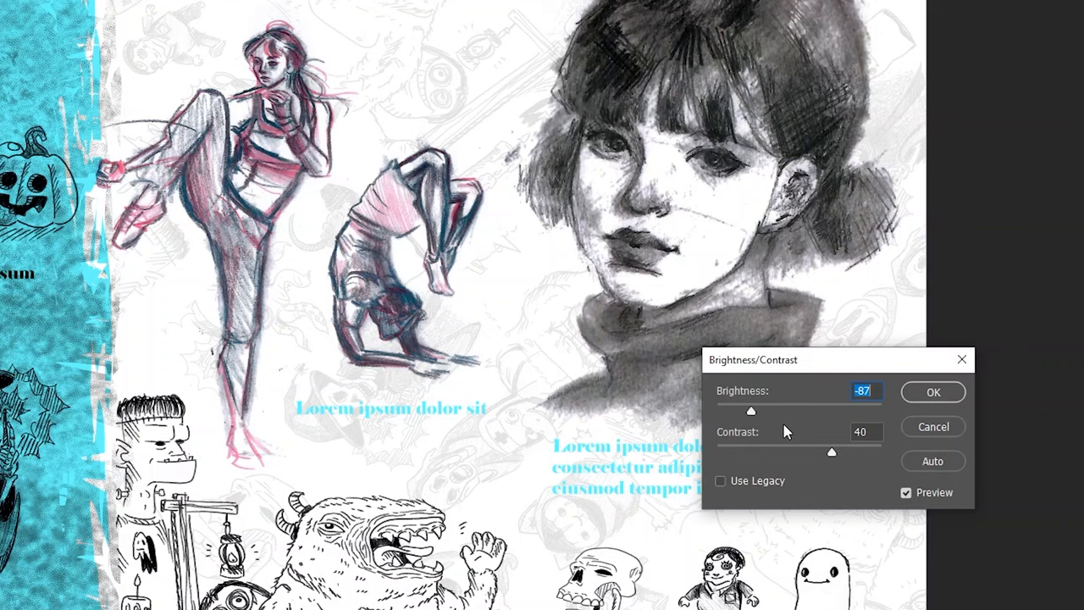
pyautogui.moveTo(831, 451); pyautogui.dragTo(739, 450)
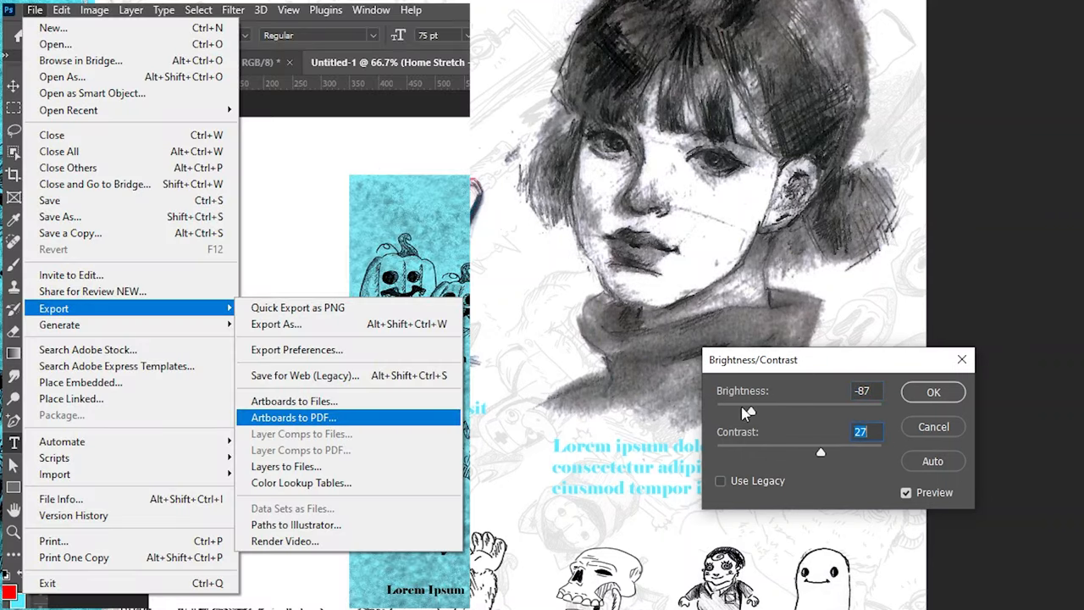
pyautogui.moveTo(744, 408); pyautogui.dragTo(787, 409)
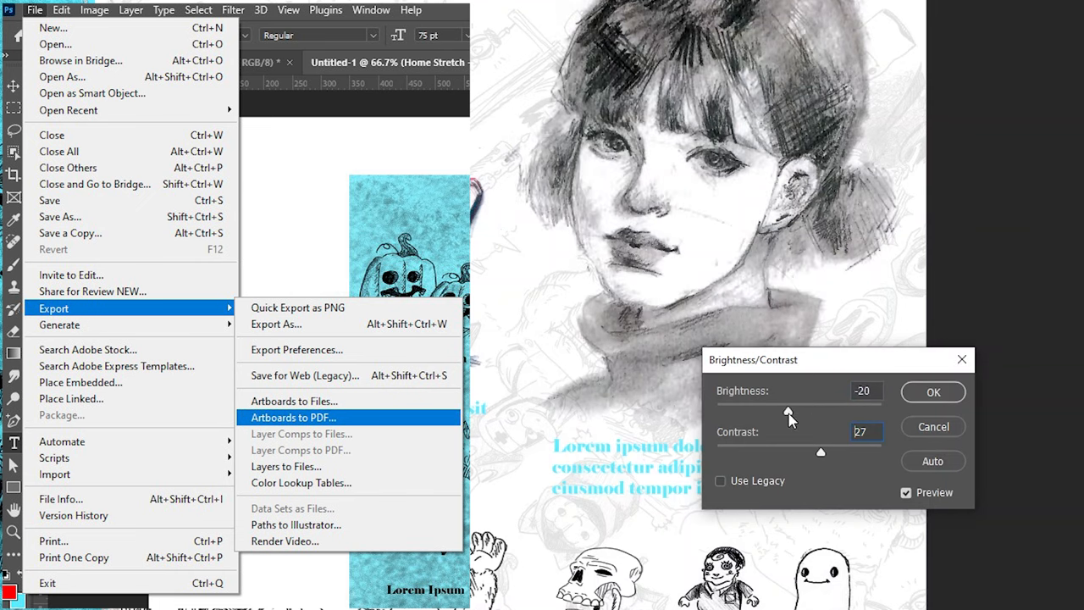